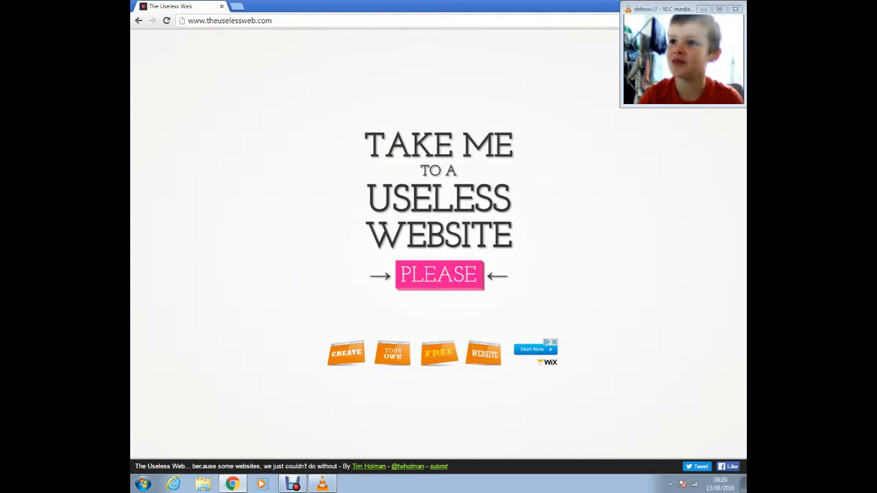
# Step: Open a random useless website from The Useless Web's PLEASE button
pyautogui.click(439, 275)
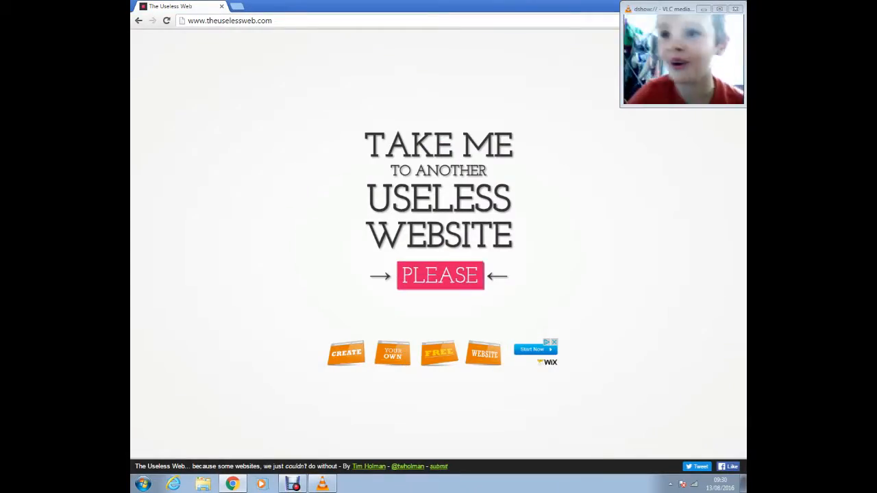
pyautogui.click(439, 275)
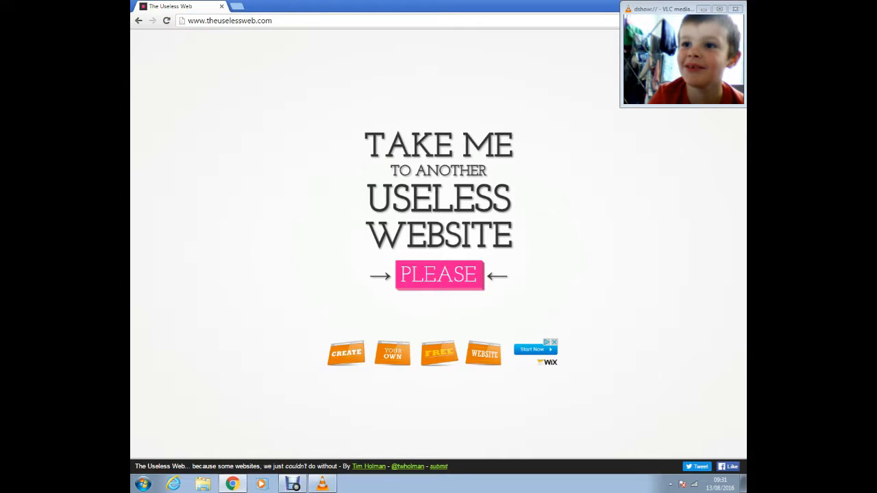
# Step: Split the Koalas to the Max circles into the koala picture, then launch Blue Ball Machine
pyautogui.click(439, 275)
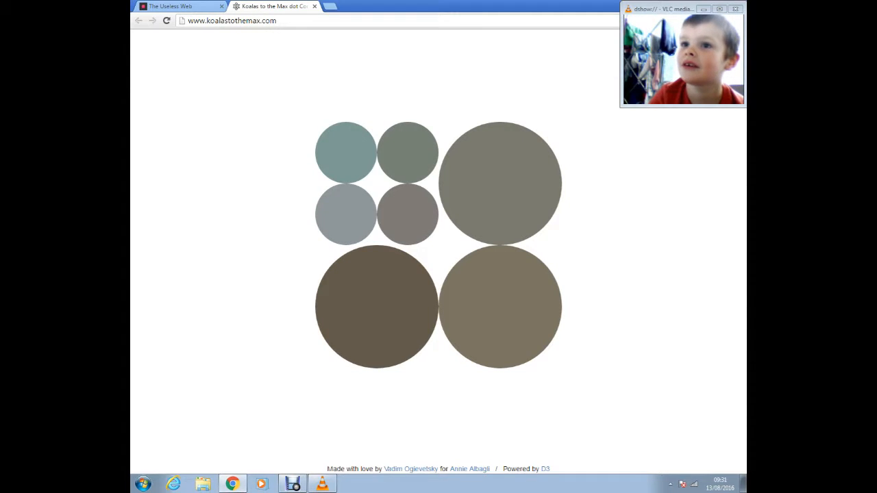
pyautogui.click(375, 306)
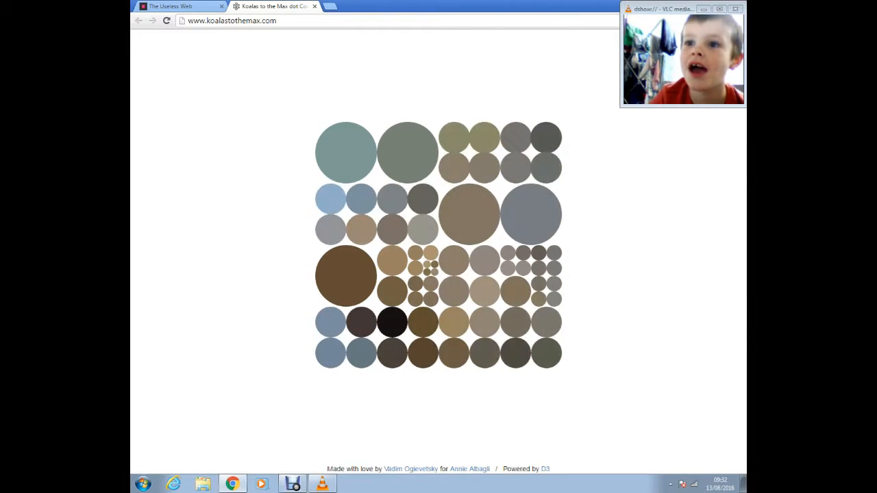
pyautogui.click(407, 152)
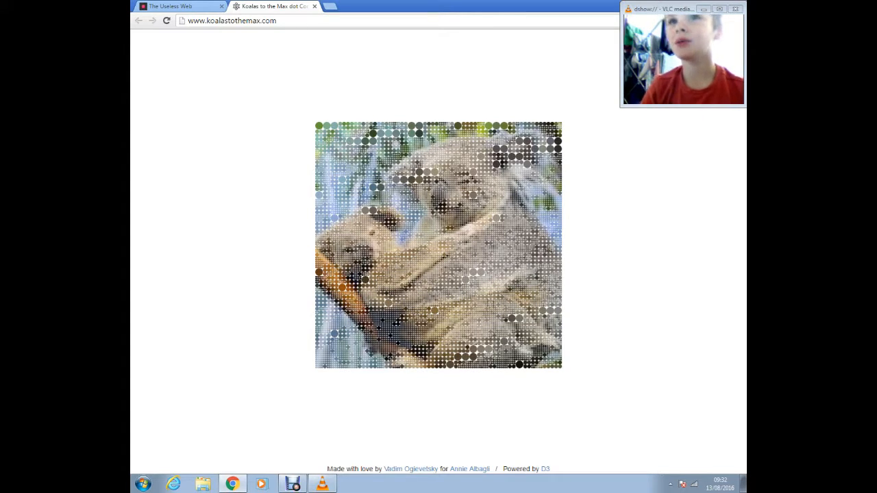
pyautogui.click(182, 7)
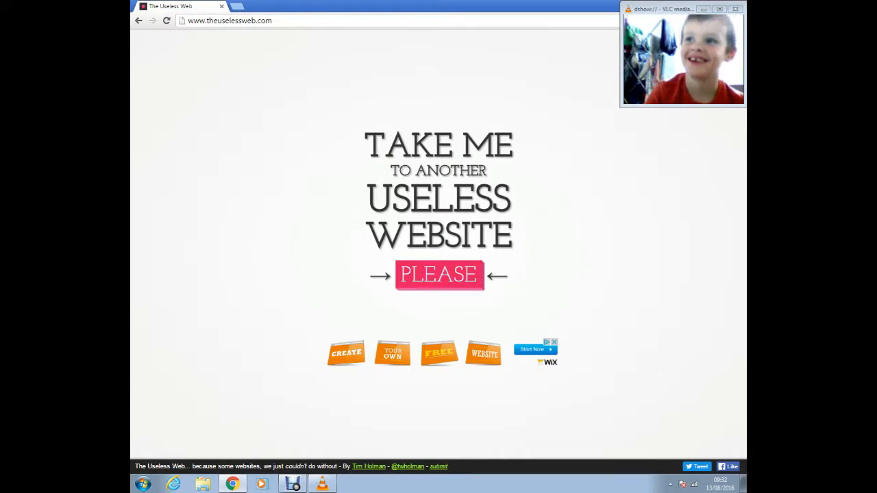
pyautogui.click(438, 274)
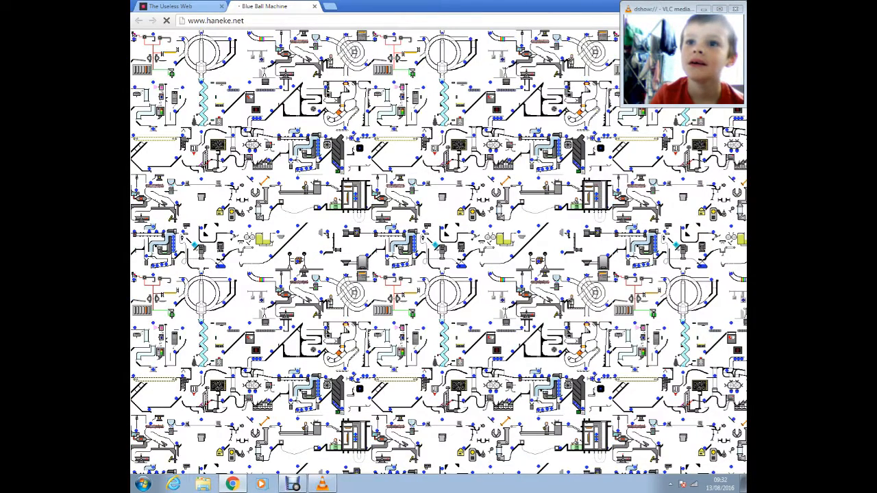